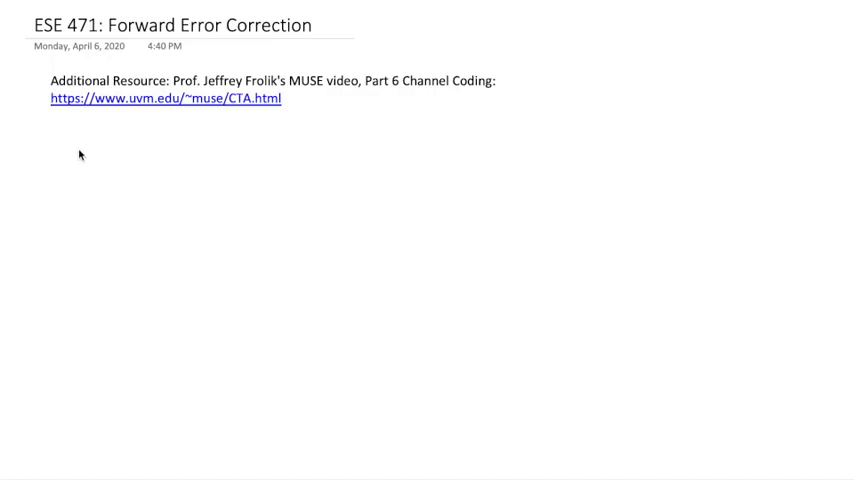
{"action": "mouse_move", "coordinate": [72, 148]}
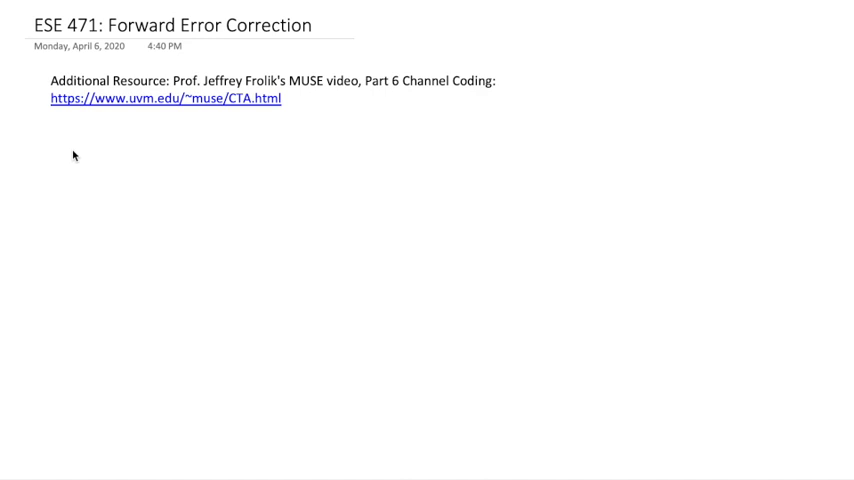
{"action": "mouse_move", "coordinate": [76, 132]}
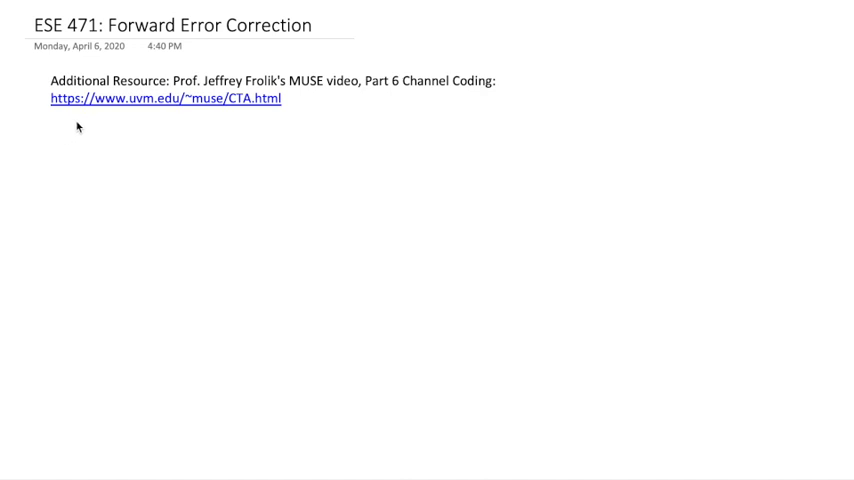
{"action": "mouse_move", "coordinate": [72, 132]}
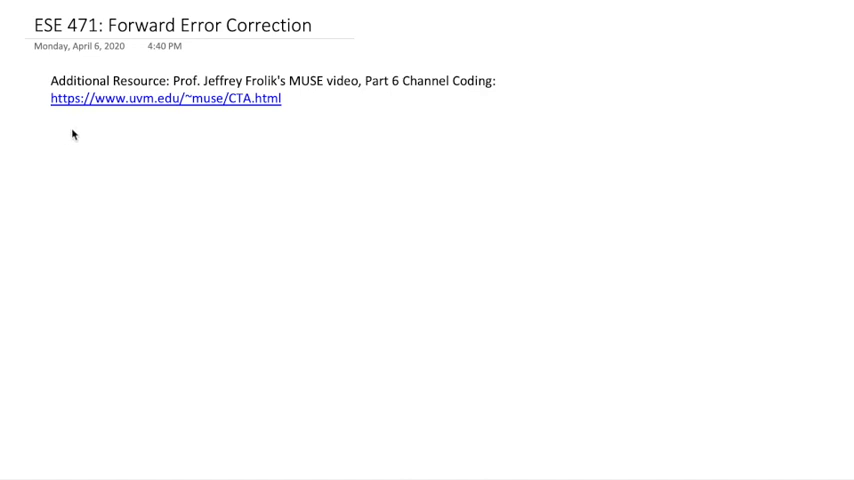
{"action": "mouse_move", "coordinate": [68, 140]}
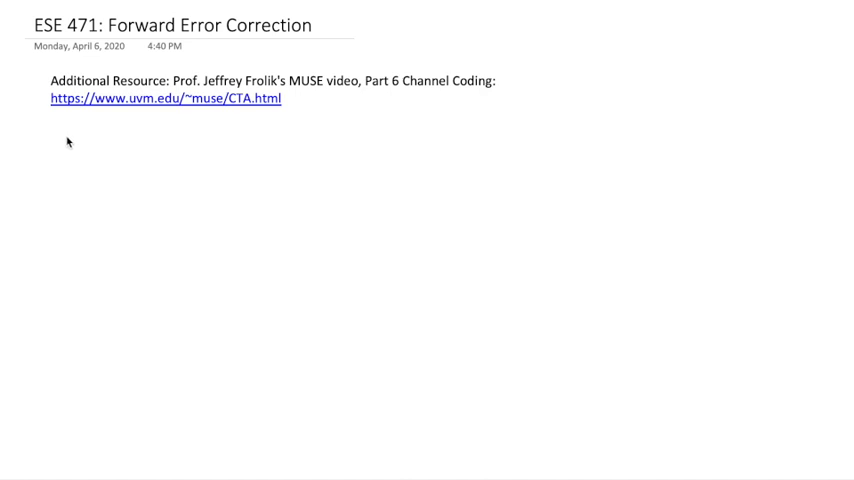
{"action": "type", "text": "FEC"}
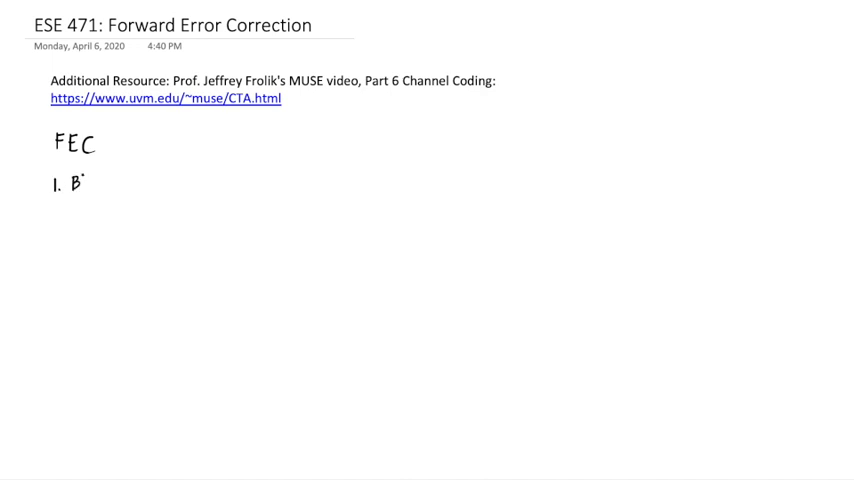
{"action": "type", "text": "Block"}
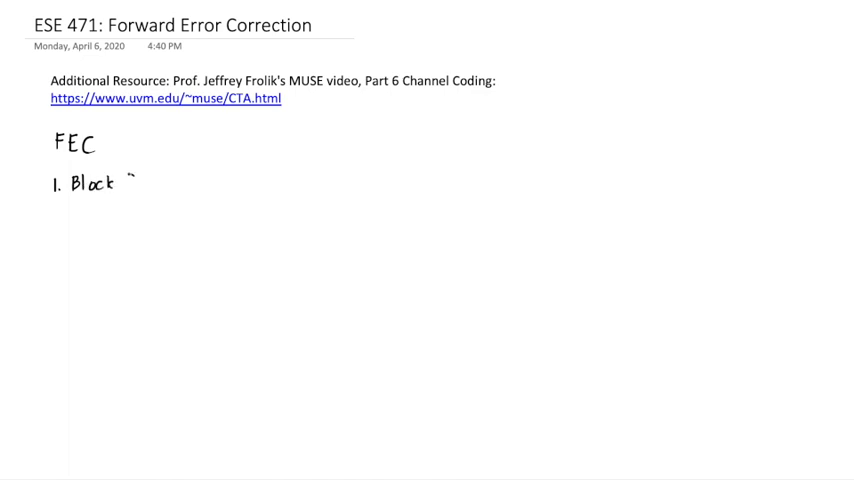
{"action": "type", "text": "Coding"}
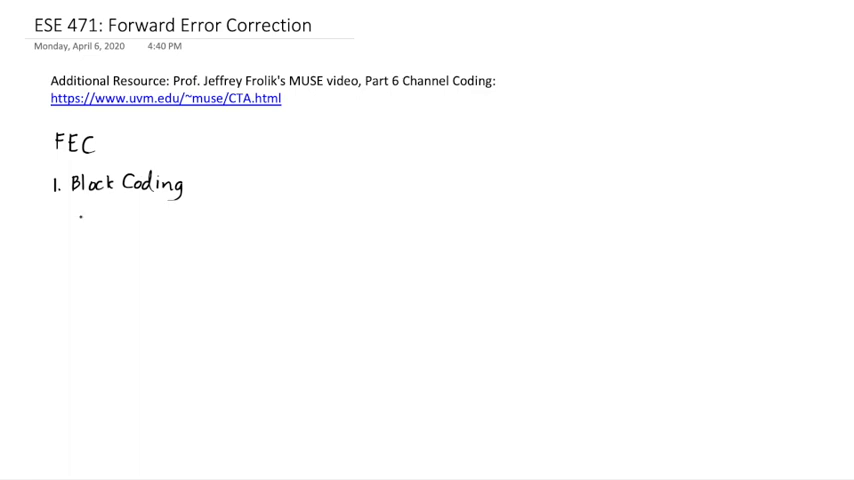
{"action": "type", "text": "S"}
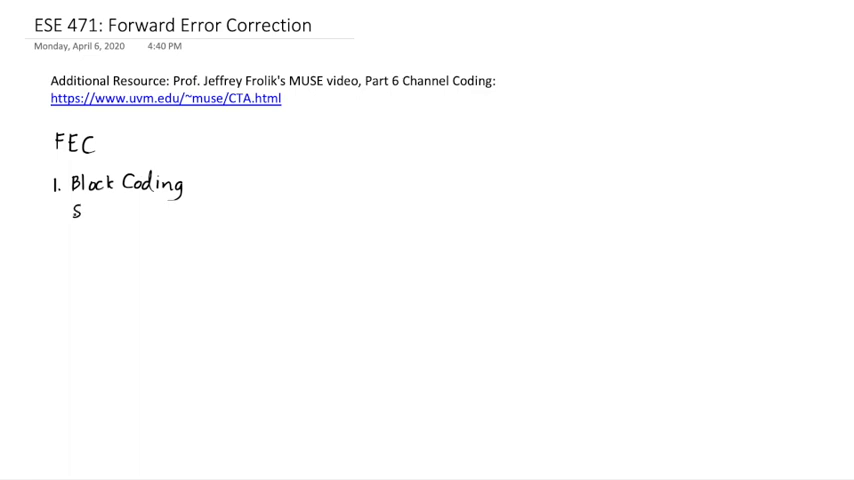